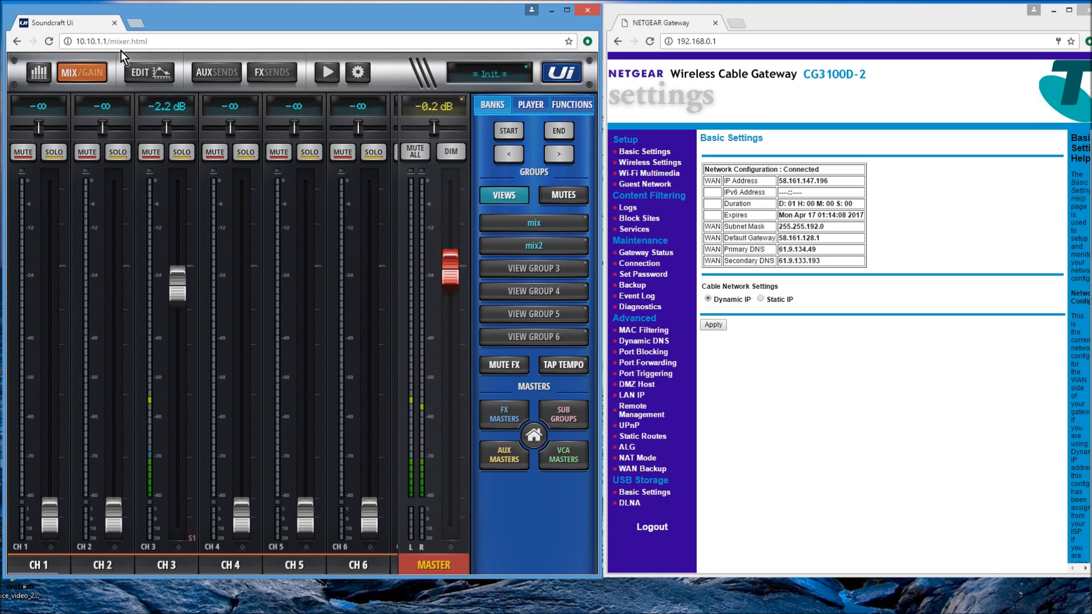
{"action": "mouse_move", "coordinate": [143, 25]}
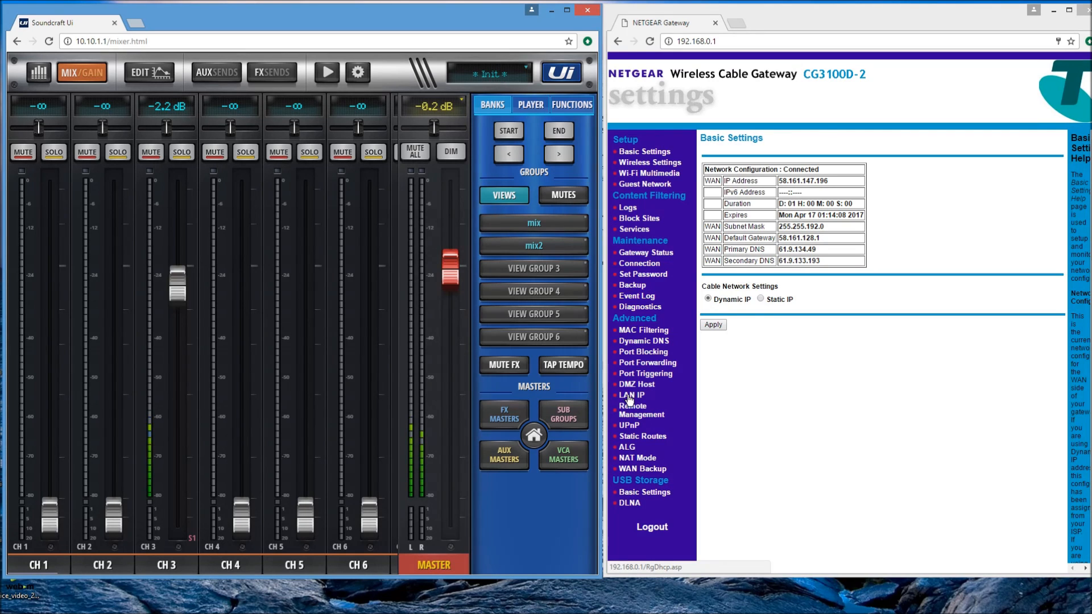
Step: Show the router's LAN IP page: address 192.168.0.1, DHCP range 192.168.0.2–192.168.0.254
{"action": "left_click", "coordinate": [630, 396]}
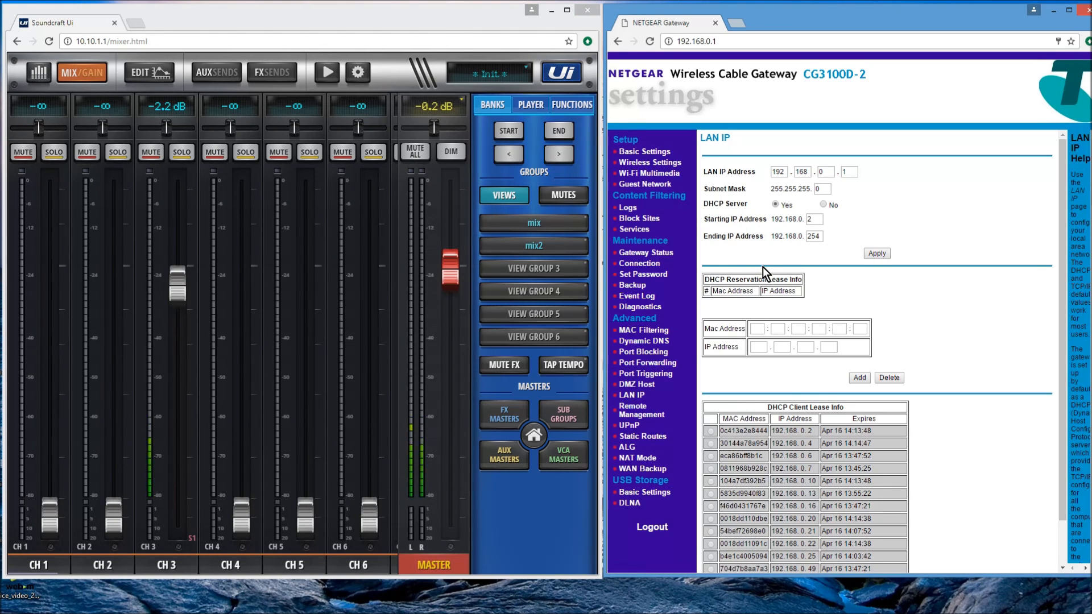
{"action": "mouse_move", "coordinate": [820, 184]}
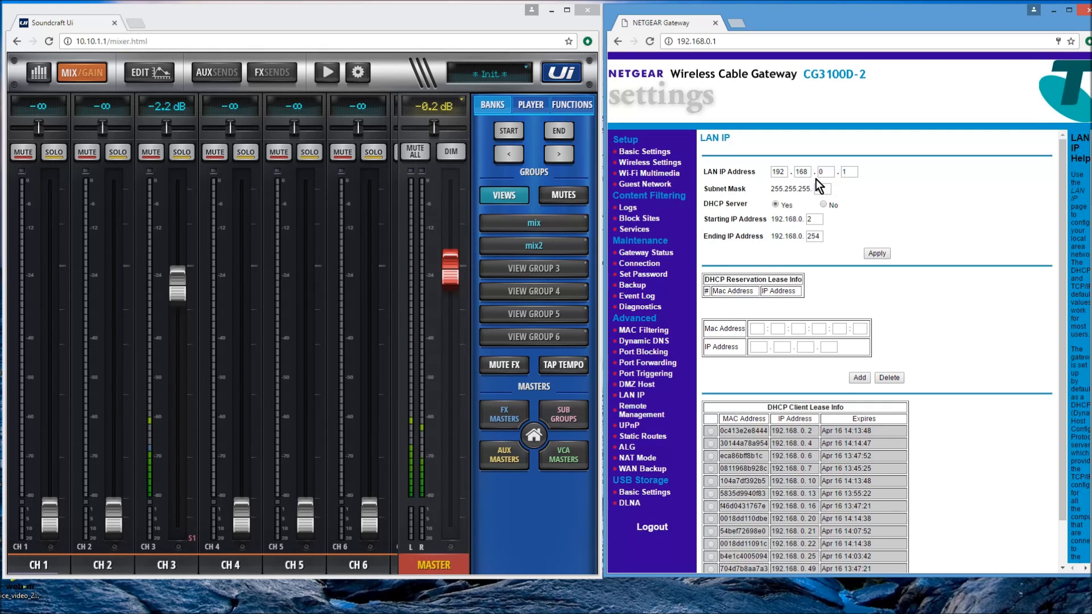
{"action": "mouse_move", "coordinate": [707, 135]}
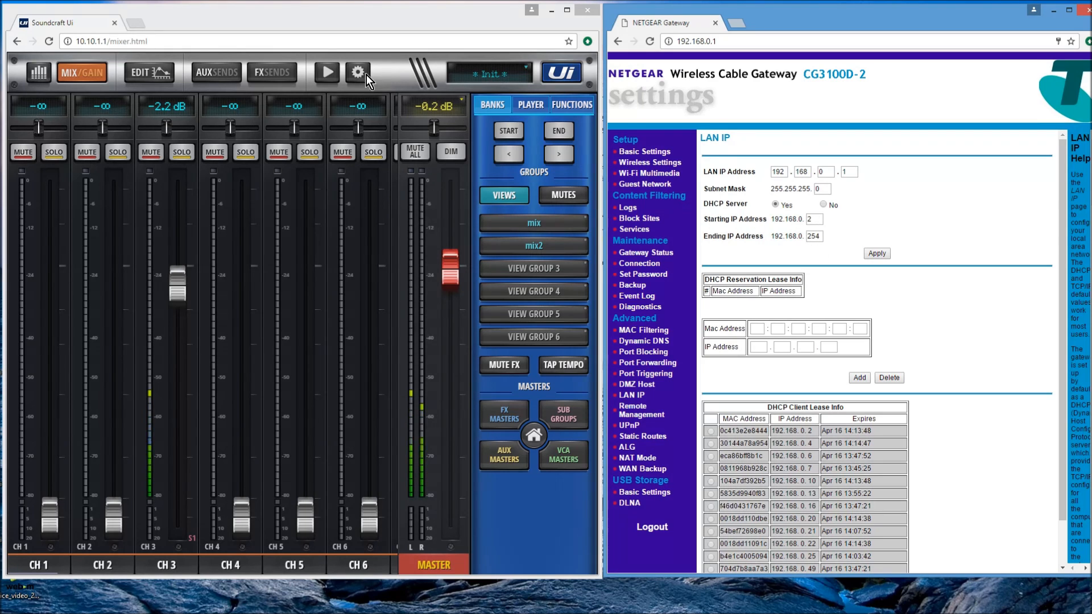
Step: Show the mixer's network status, with Ethernet up at 10.10.2.1 and netmask 255.255.255.0
{"action": "left_click", "coordinate": [357, 72]}
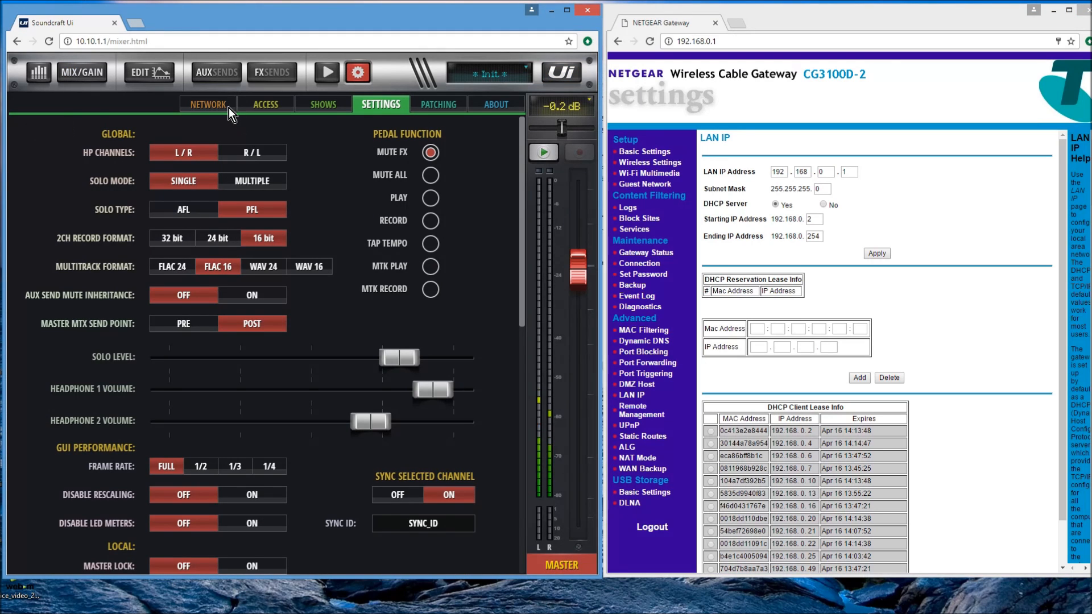
{"action": "left_click", "coordinate": [207, 103]}
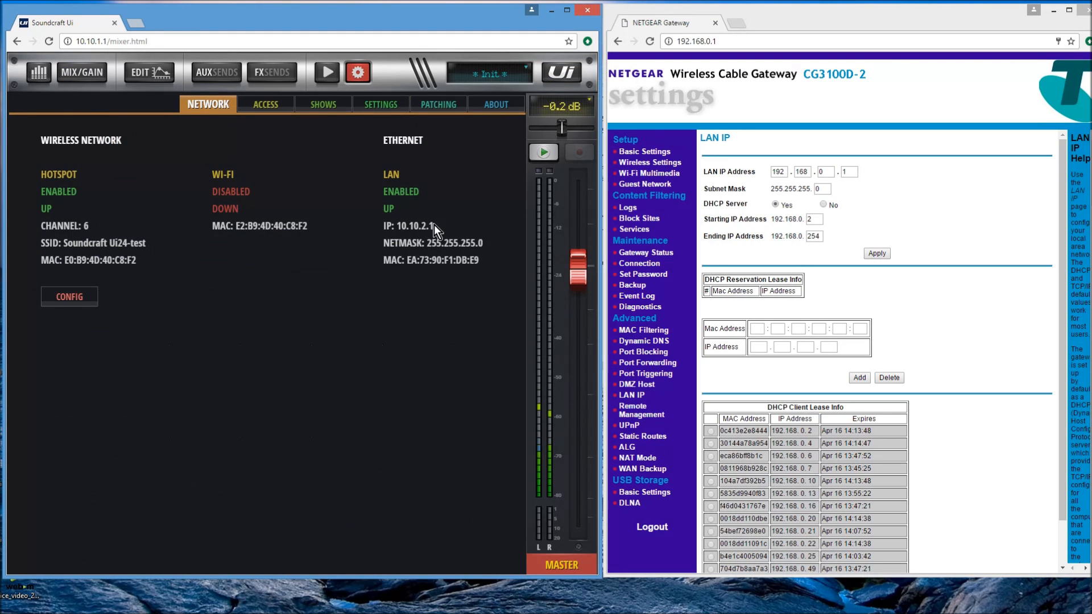
{"action": "mouse_move", "coordinate": [248, 90]}
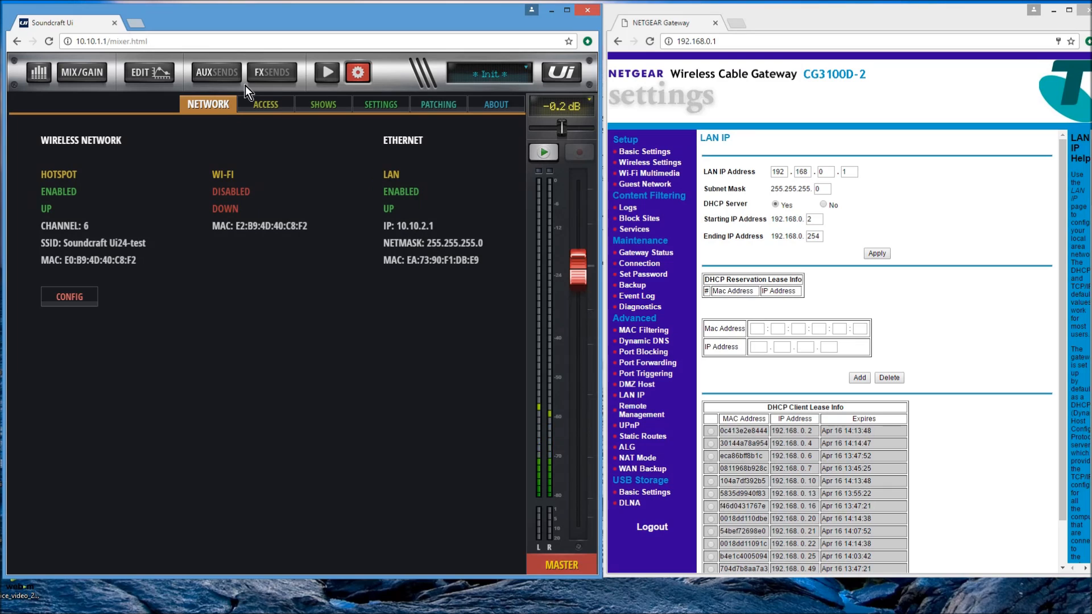
{"action": "mouse_move", "coordinate": [387, 247]}
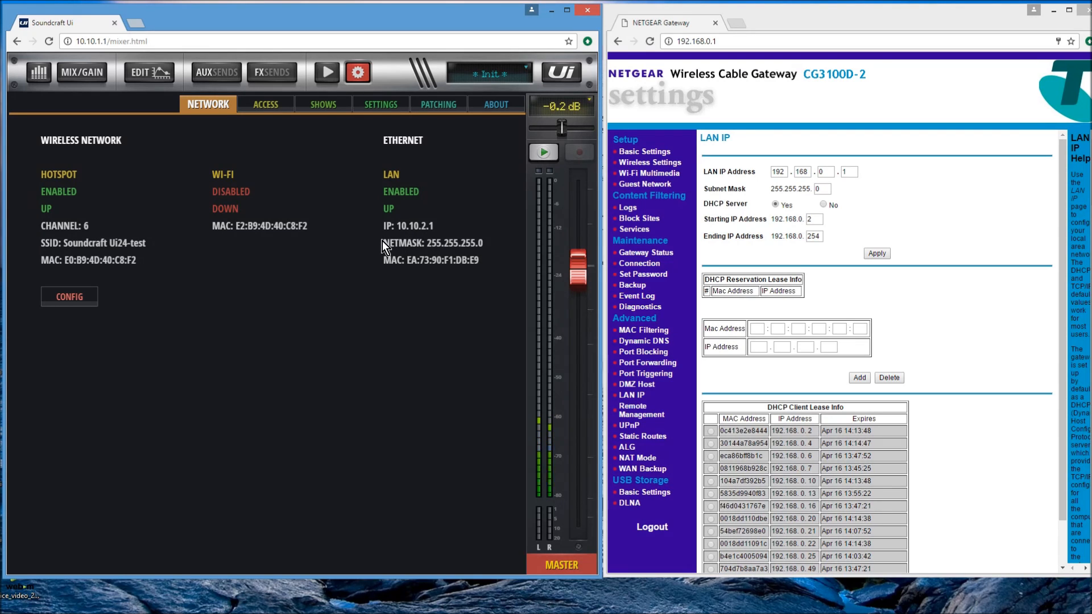
{"action": "mouse_move", "coordinate": [900, 229]}
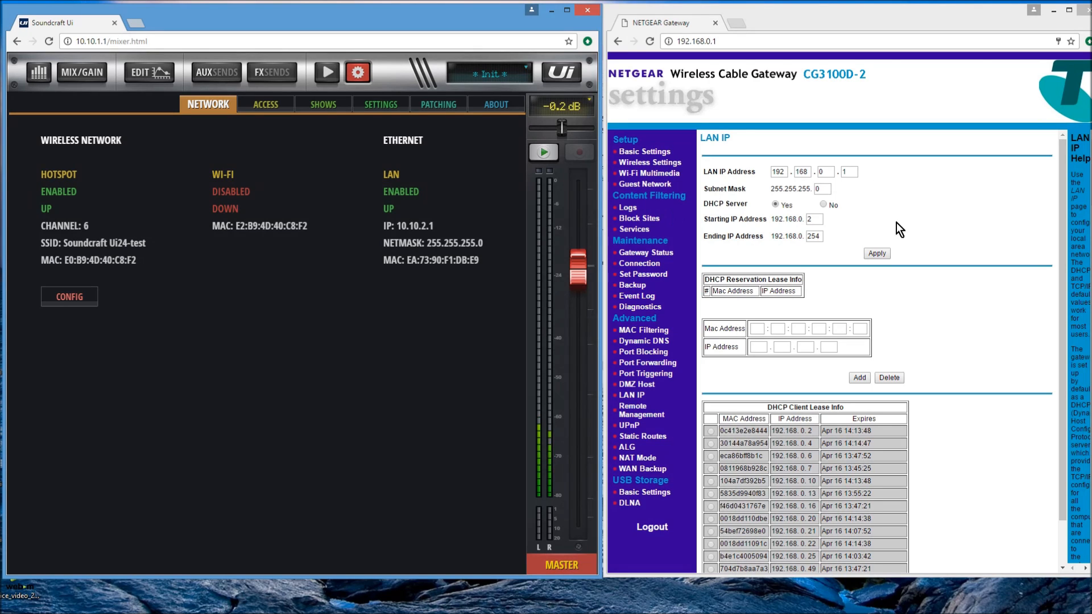
{"action": "mouse_move", "coordinate": [763, 207]}
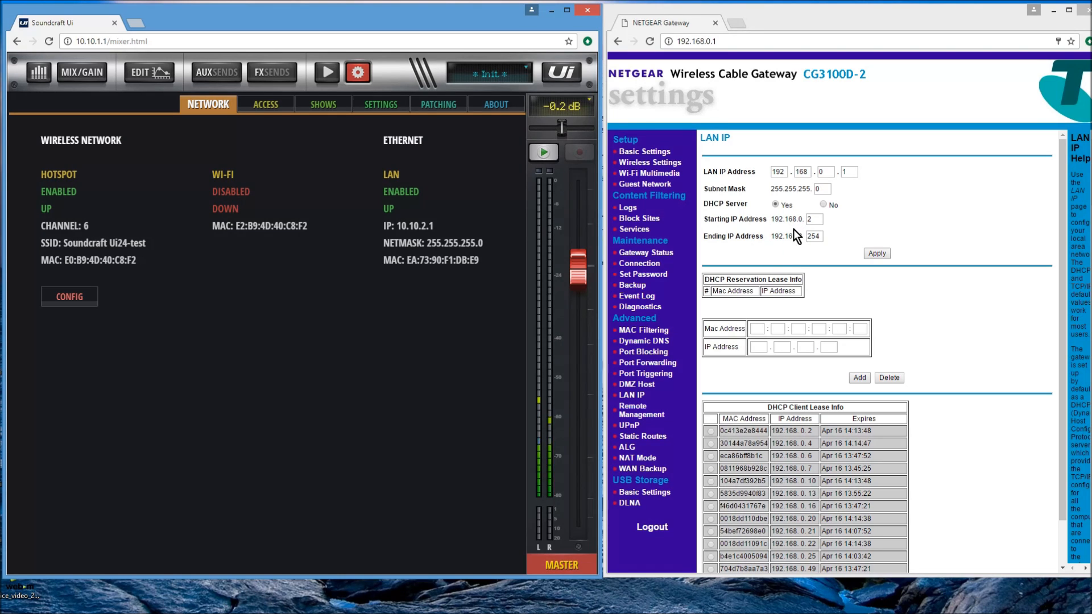
{"action": "mouse_move", "coordinate": [406, 241]}
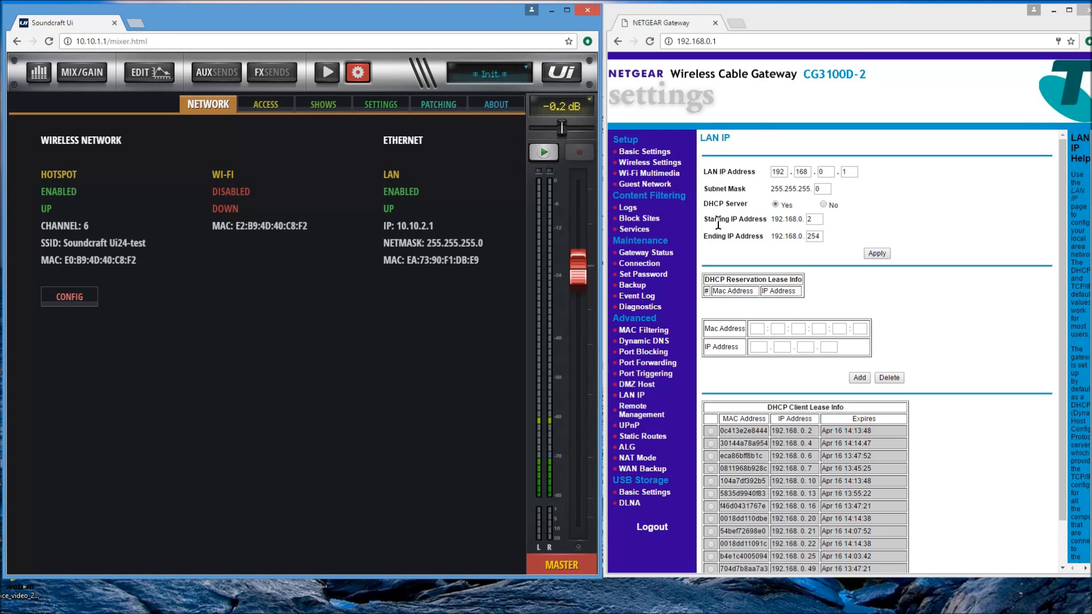
{"action": "left_click", "coordinate": [69, 295]}
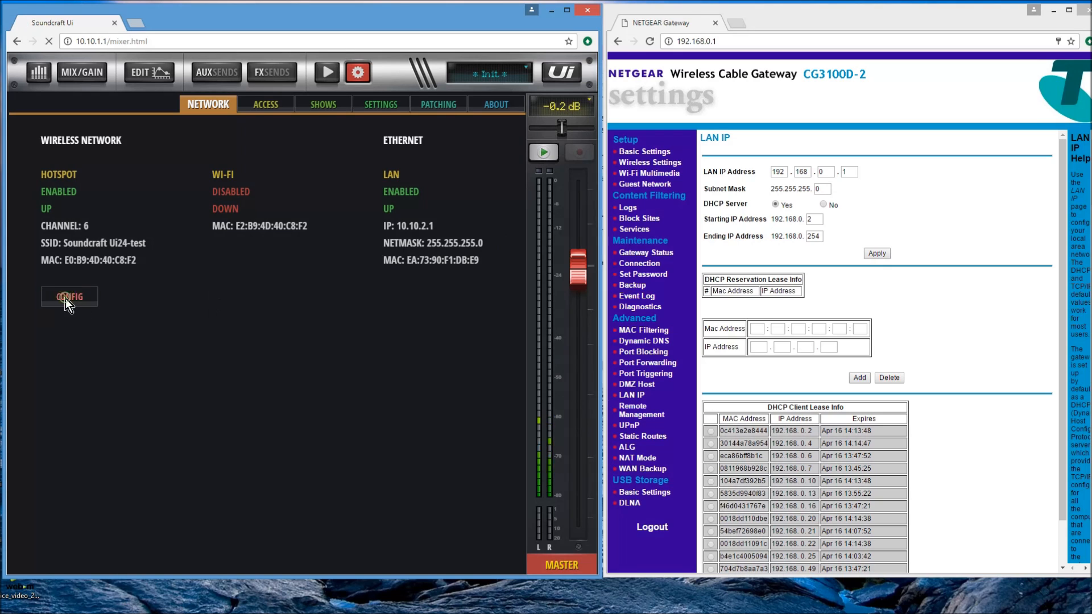
Step: Show the LAN Configuration tab with manual IP 10.10.2.1 and gateway 10.10.2.2
{"action": "left_click", "coordinate": [68, 297]}
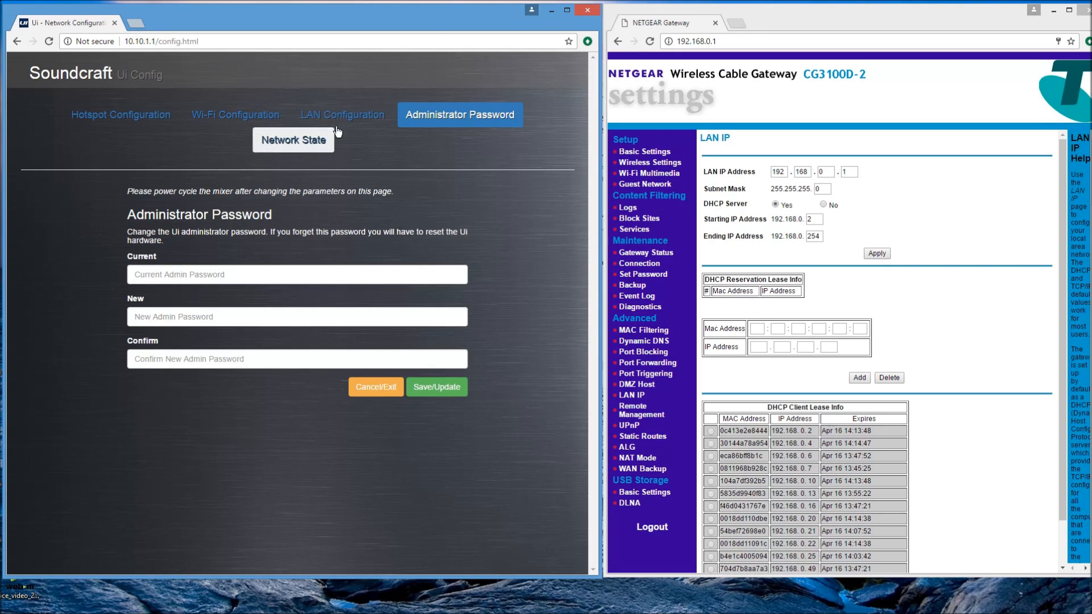
{"action": "left_click", "coordinate": [341, 114]}
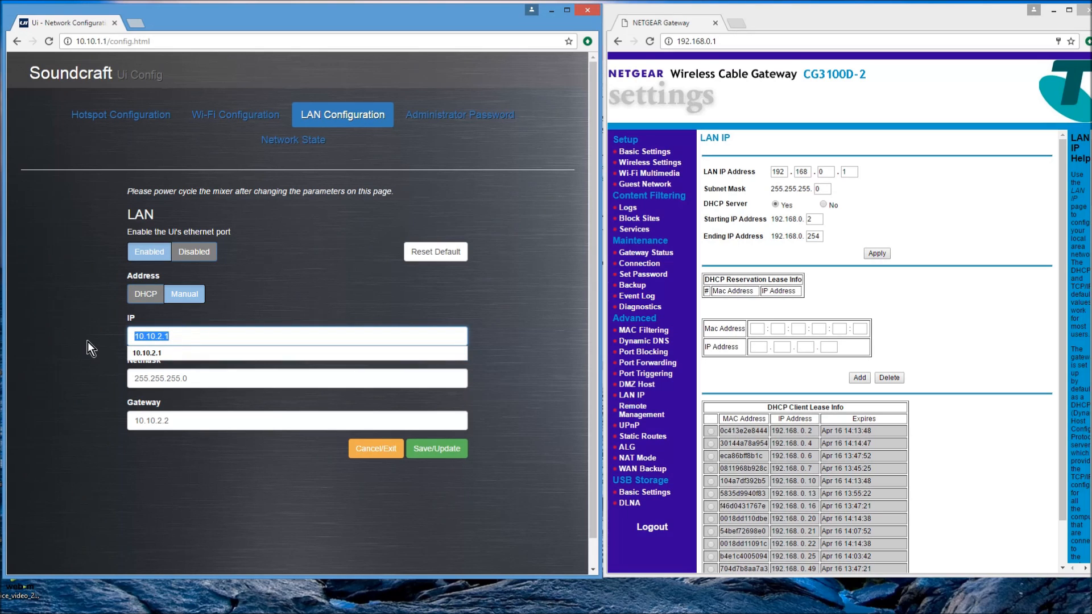
Step: Enter 192.168.0.60 as the mixer's manual LAN IP address
{"action": "type", "text": "192.1"}
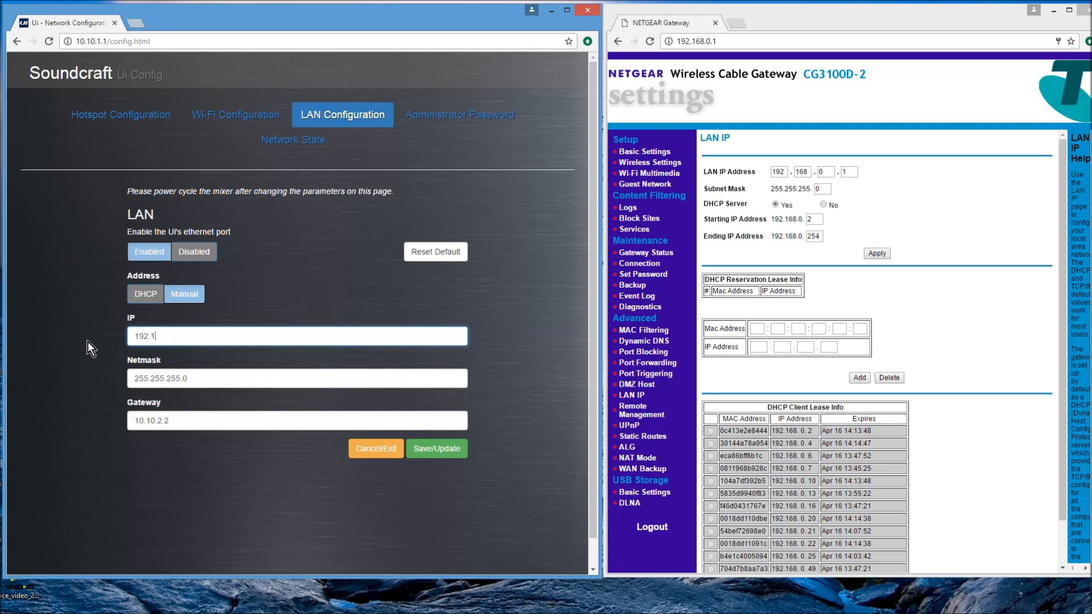
{"action": "type", "text": "68."}
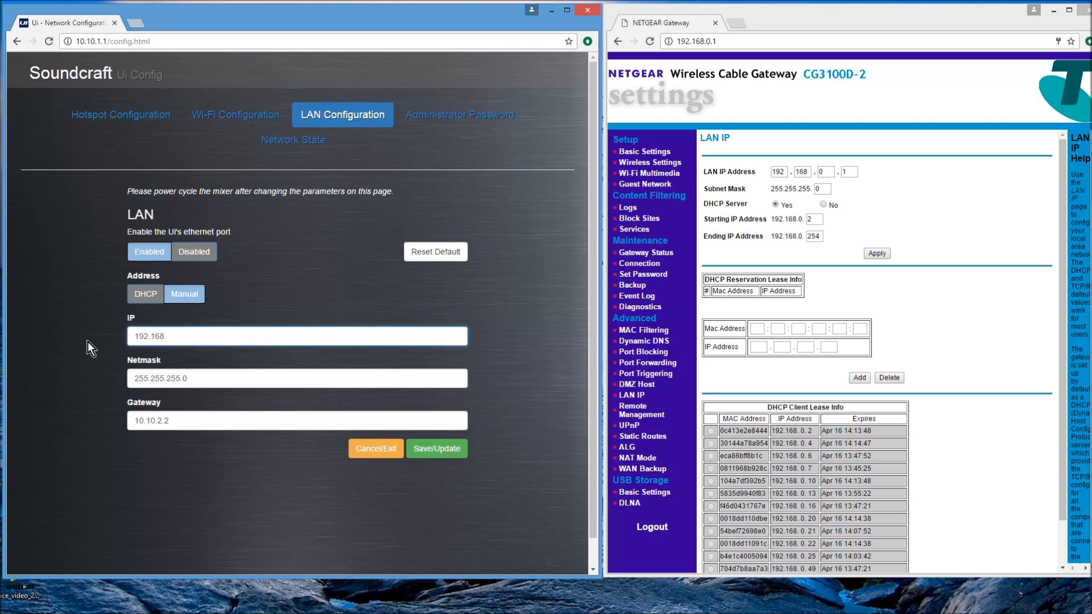
{"action": "type", "text": "0."}
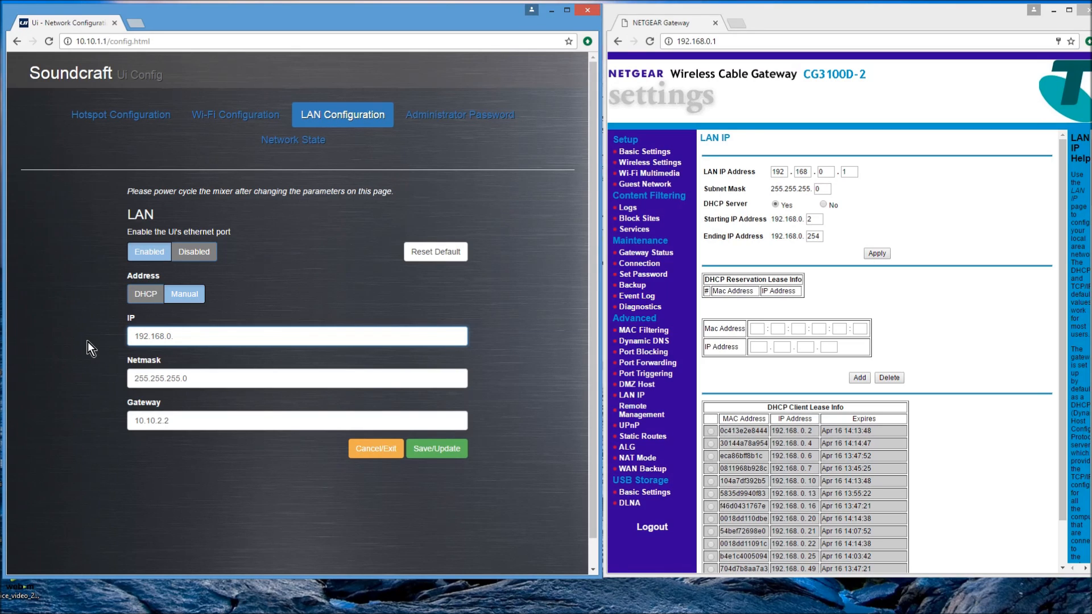
{"action": "type", "text": "60"}
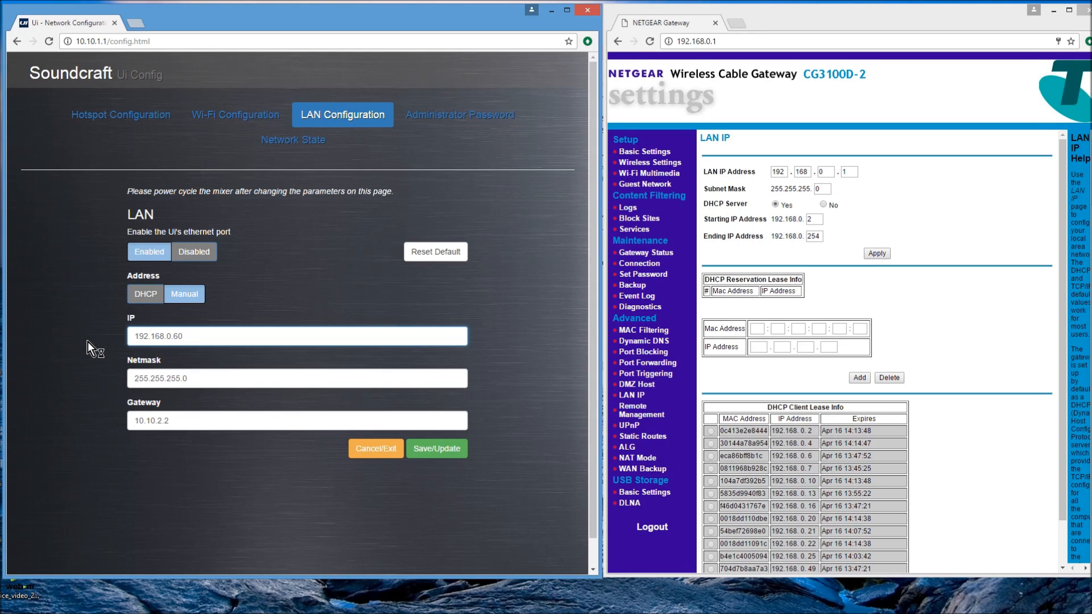
Step: Replace the gateway with 192.168.0.1 and submit the LAN settings
{"action": "triple_click", "coordinate": [295, 420]}
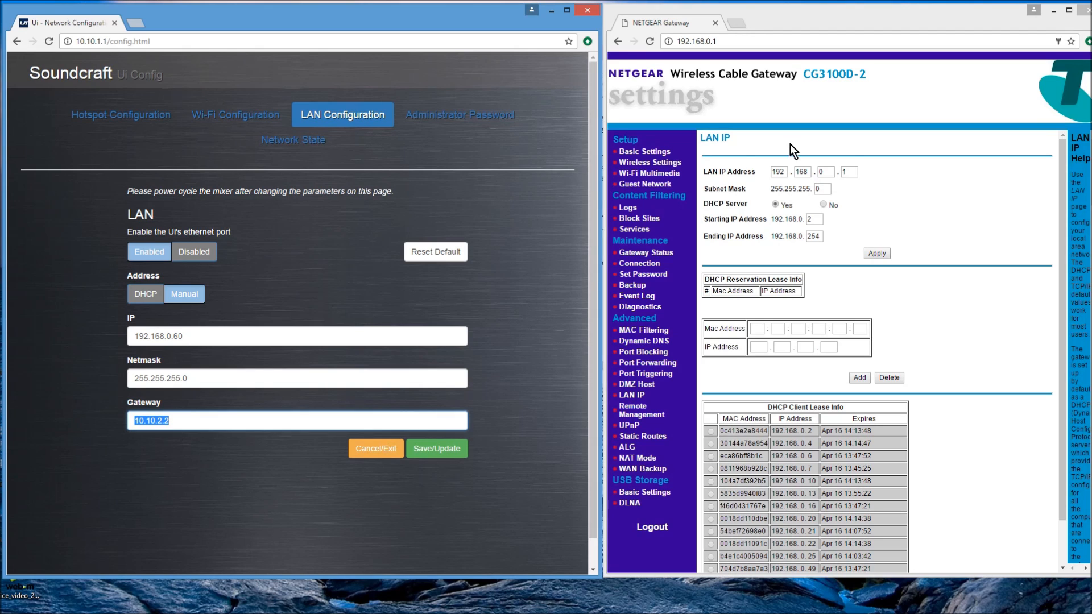
{"action": "mouse_move", "coordinate": [23, 478]}
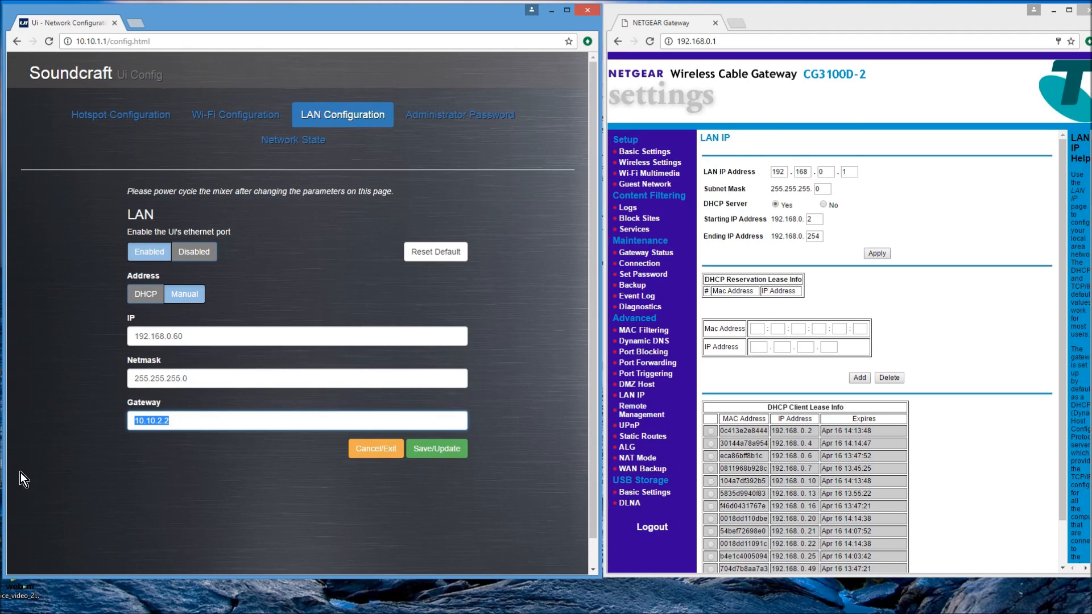
{"action": "type", "text": "192"}
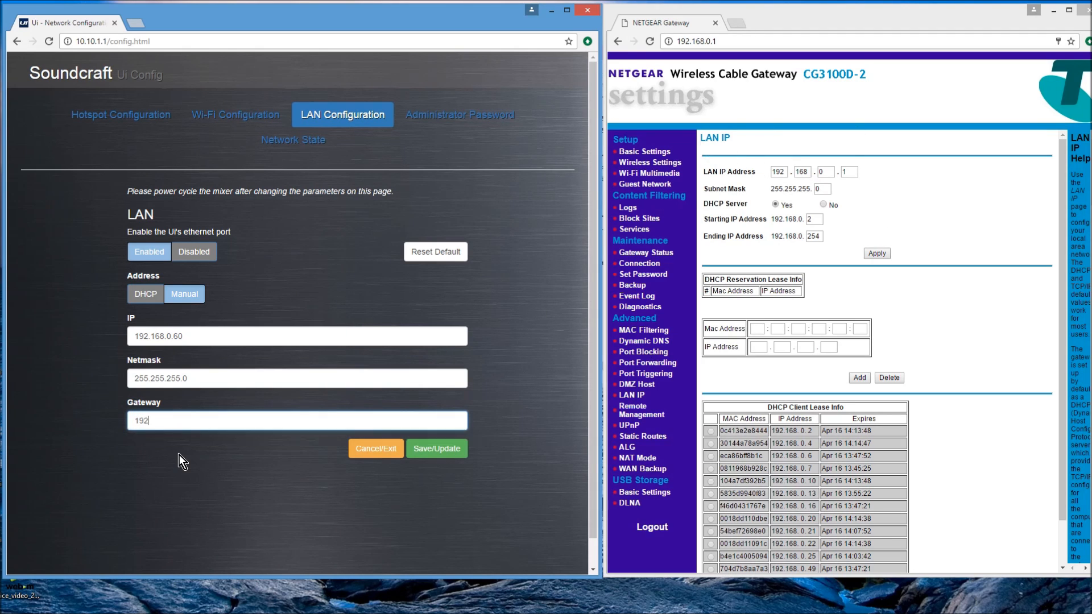
{"action": "type", "text": "."}
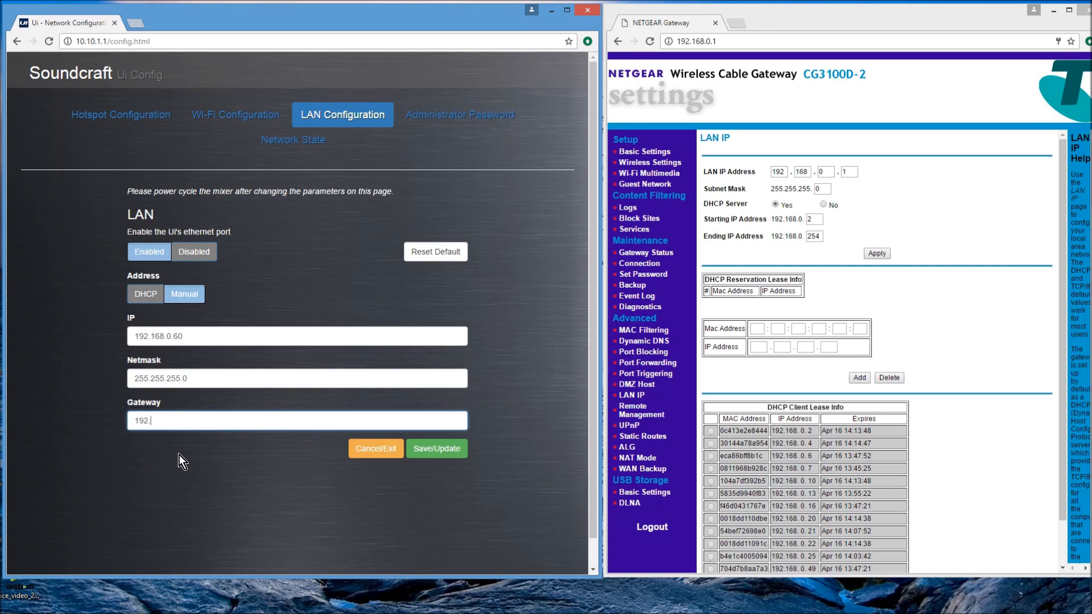
{"action": "type", "text": "168.0.1"}
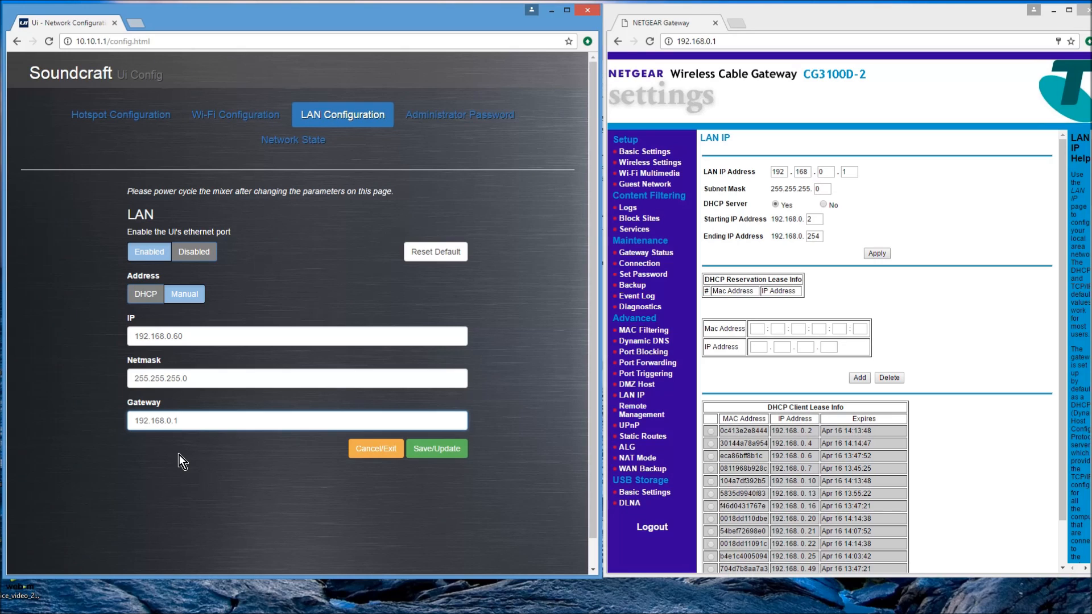
{"action": "left_click", "coordinate": [437, 448]}
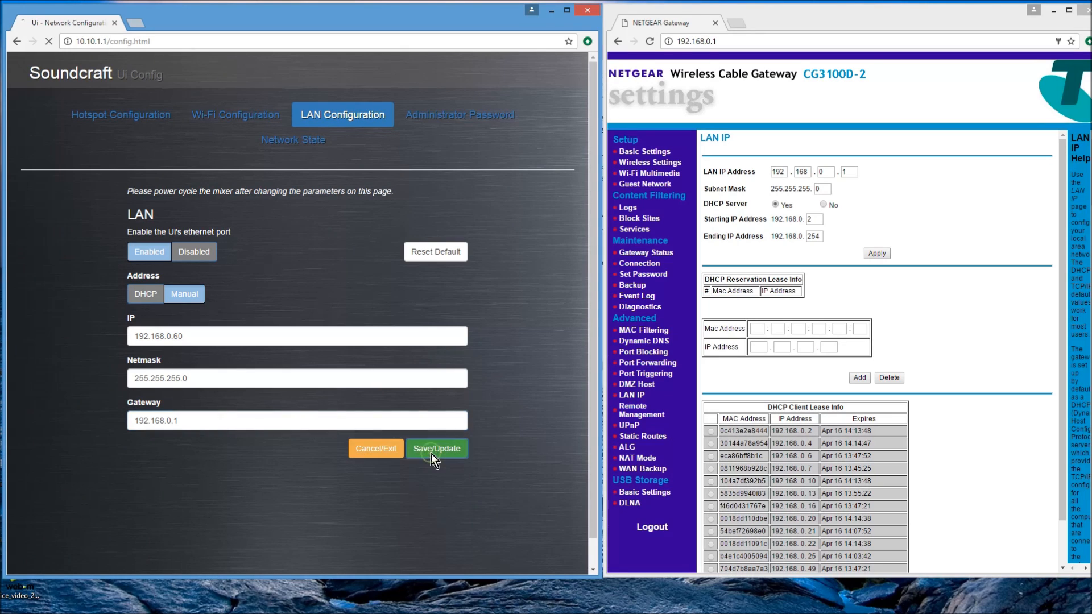
Step: Finish saving the LAN settings with gateway 192.168.0.1 and scroll back up the config page
{"action": "left_click", "coordinate": [437, 447]}
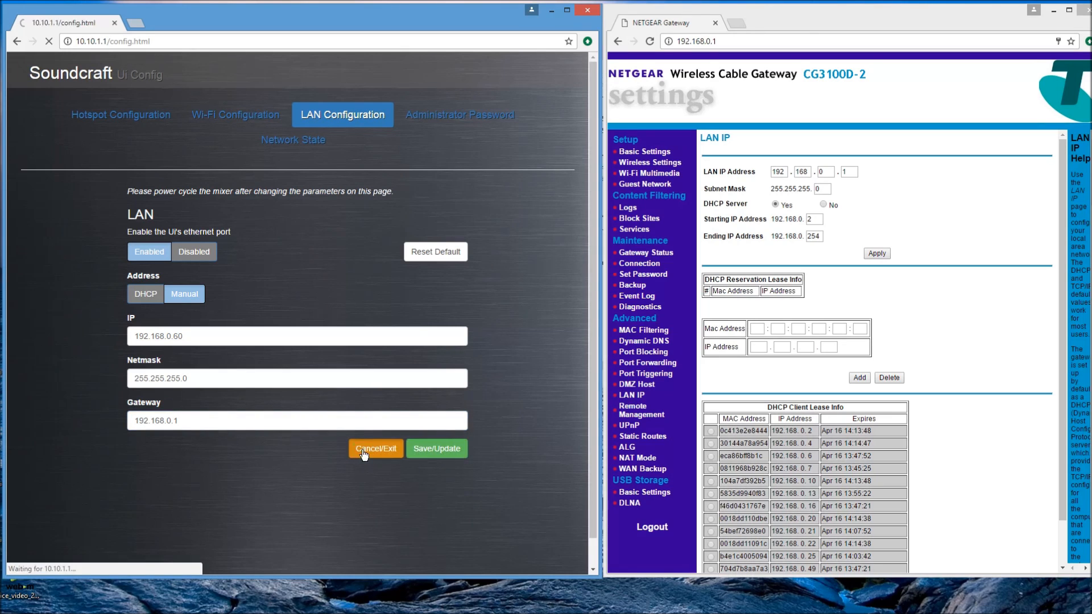
{"action": "left_click", "coordinate": [376, 448]}
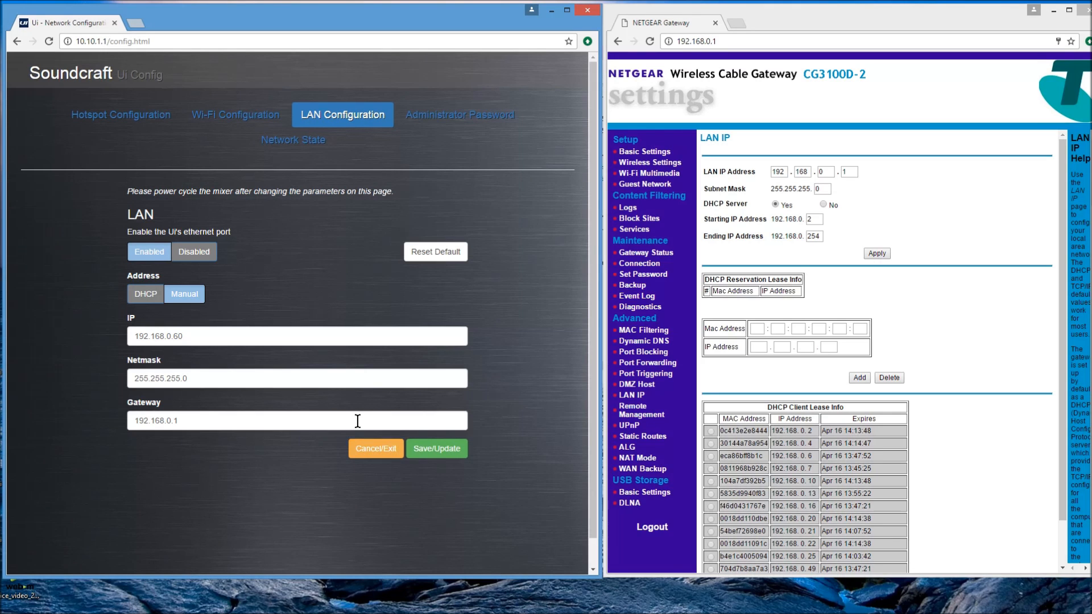
{"action": "mouse_move", "coordinate": [322, 469]}
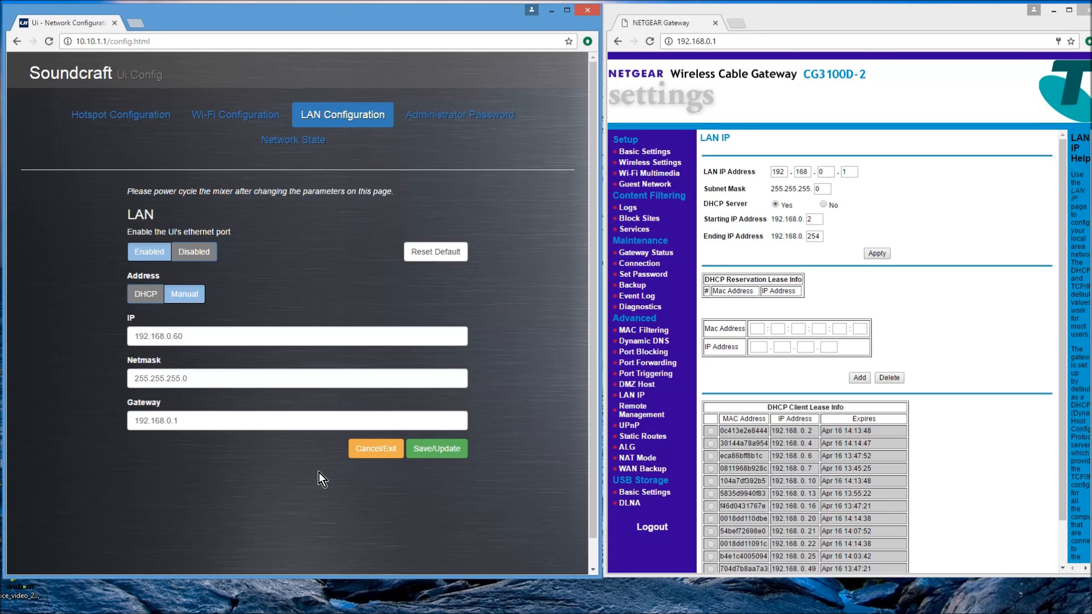
{"action": "mouse_move", "coordinate": [576, 494]}
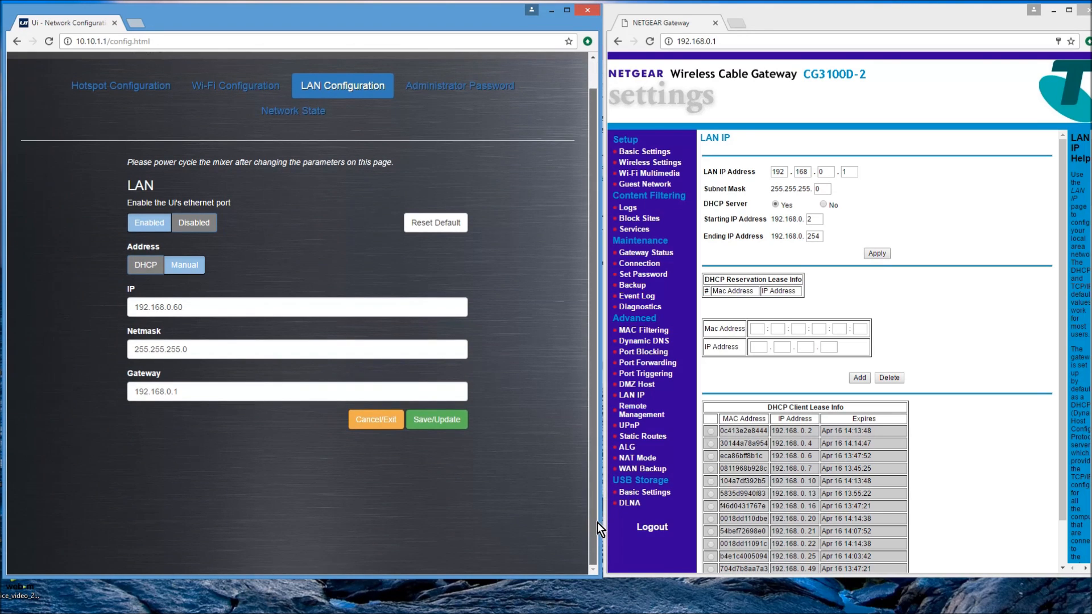
{"action": "scroll", "scroll_direction": "up", "scroll_amount": 3}
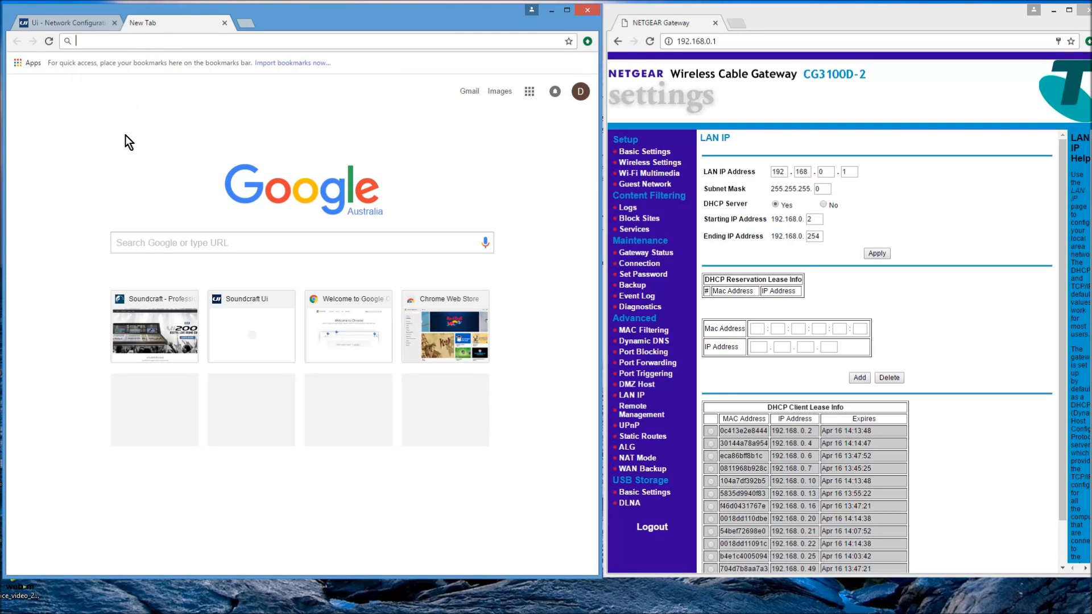
Step: Load the mixer's web interface at 192.168.0.60 and pick the tablet layout
{"action": "type", "text": "192.168.0.30"}
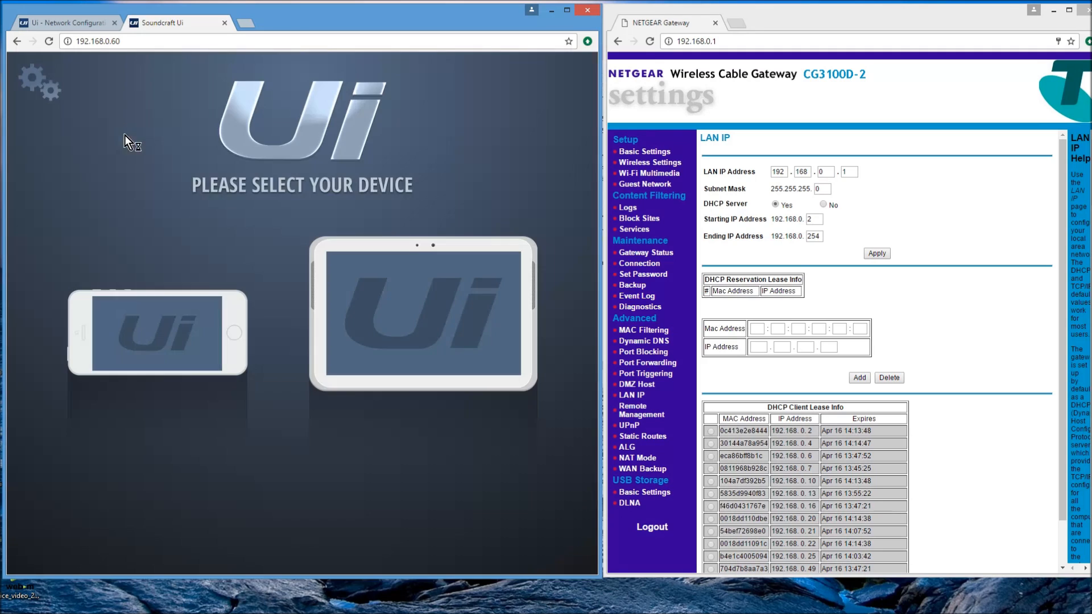
{"action": "mouse_move", "coordinate": [426, 313]}
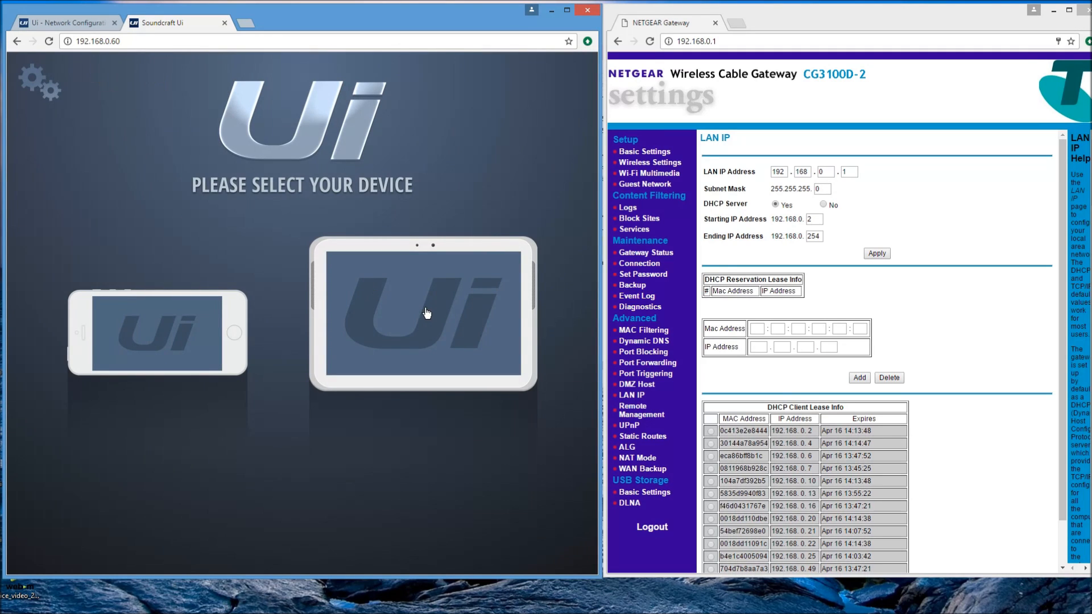
{"action": "left_click", "coordinate": [425, 313]}
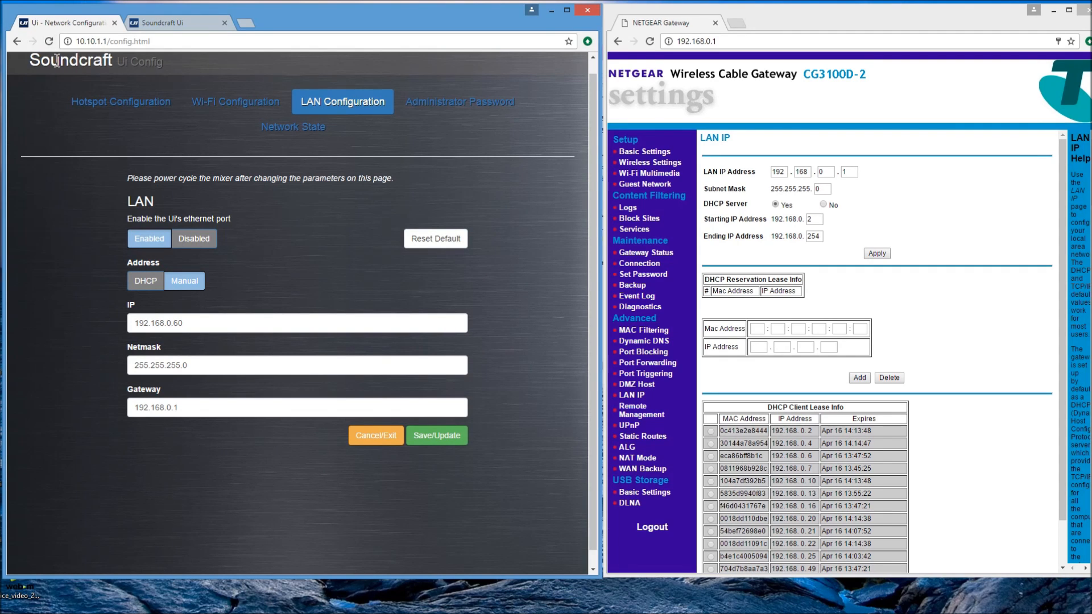
{"action": "mouse_move", "coordinate": [25, 165]}
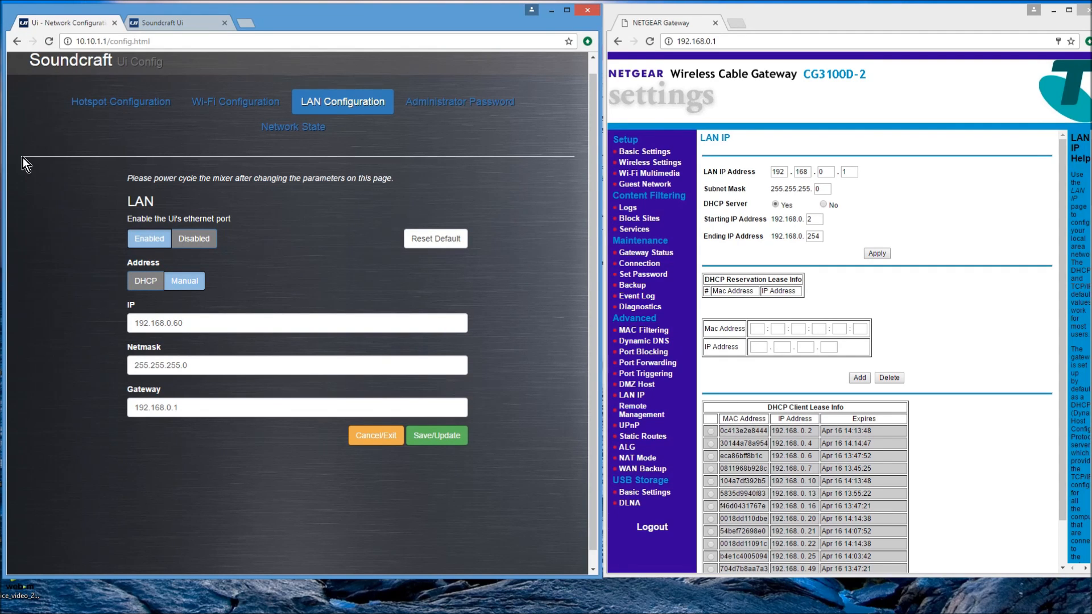
Step: Switch to the mixer tab showing channels 1–8 and master at 192.168.0.60/mixer.html
{"action": "left_click", "coordinate": [177, 22]}
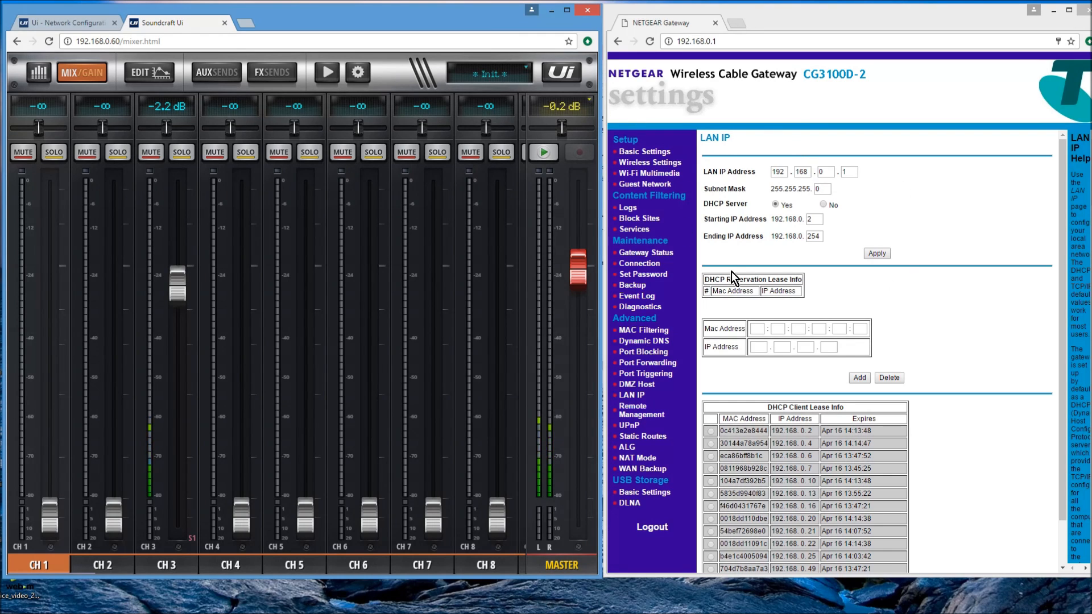
{"action": "mouse_move", "coordinate": [707, 232]}
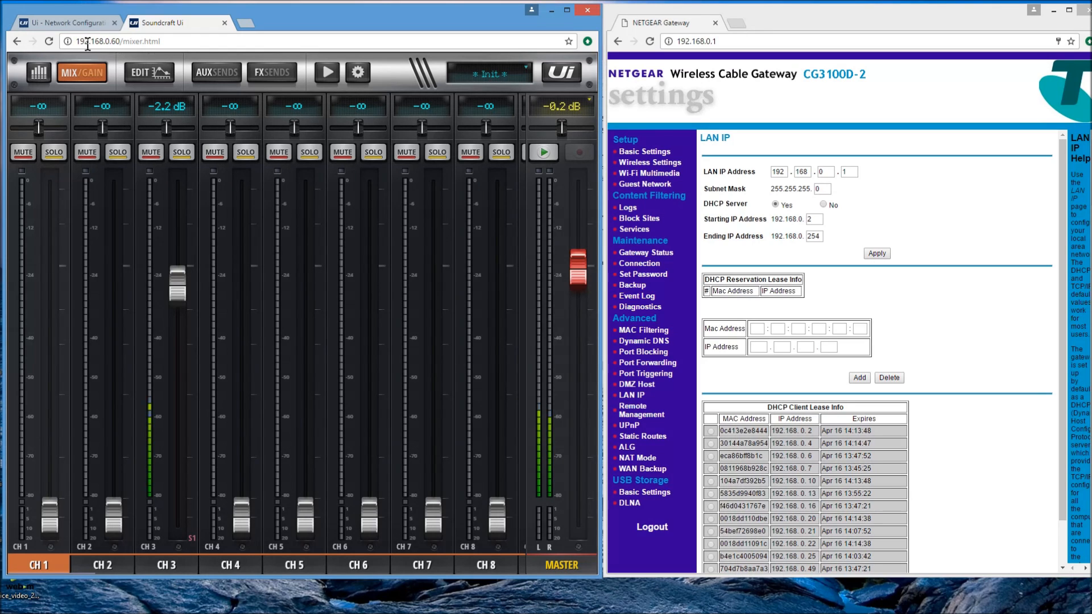
{"action": "mouse_move", "coordinate": [483, 346]}
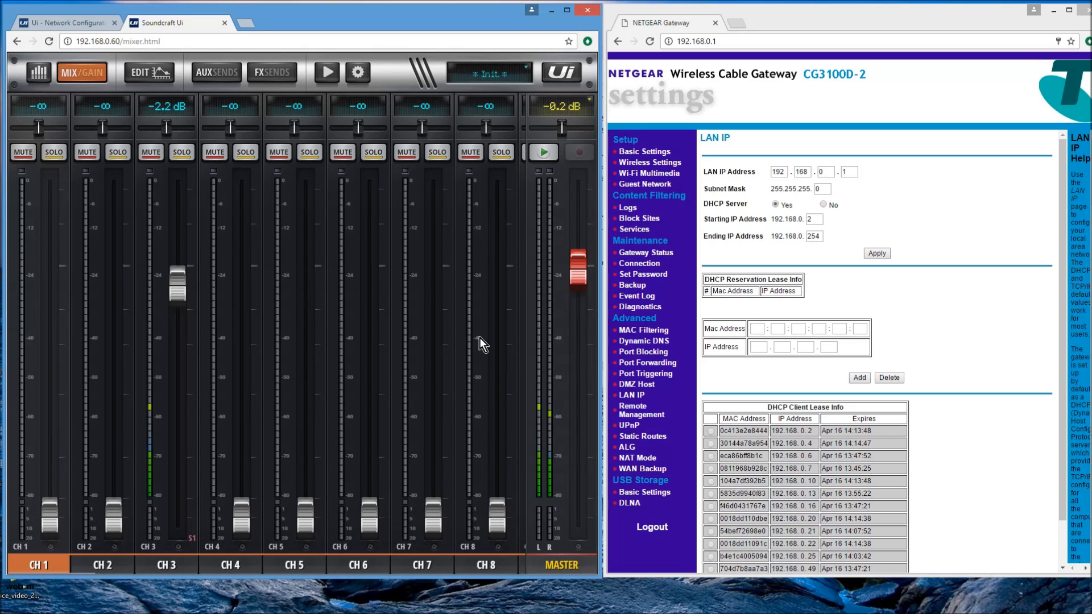